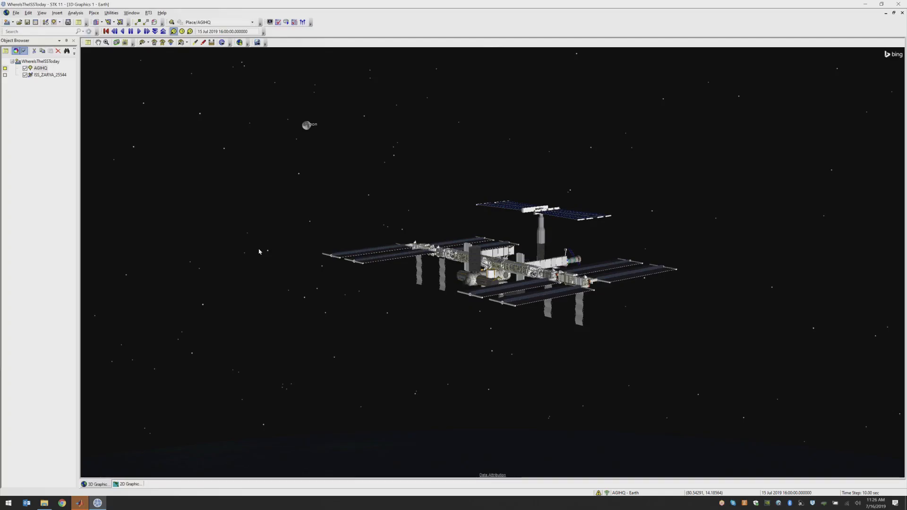
mouse_move(86, 193)
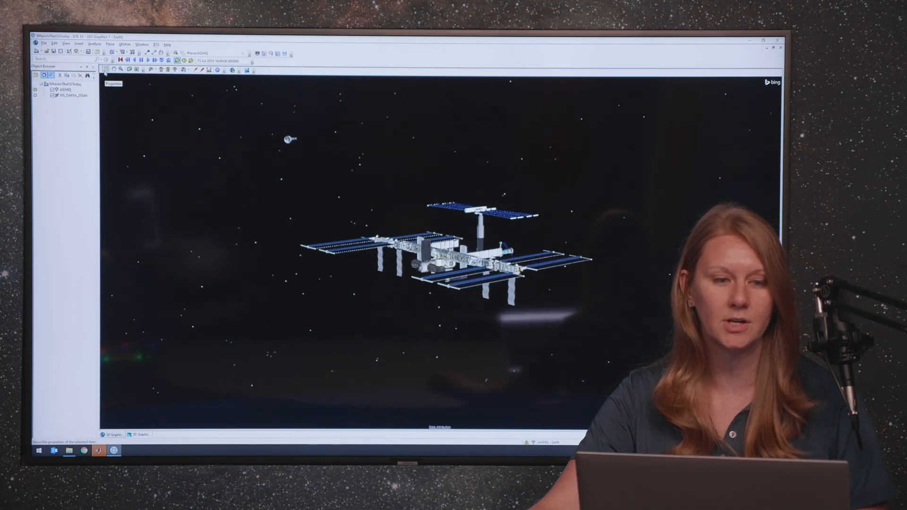
Step: Enable Show as Texture for Stars on the 3D Graphics Celestial page
left_click(771, 39)
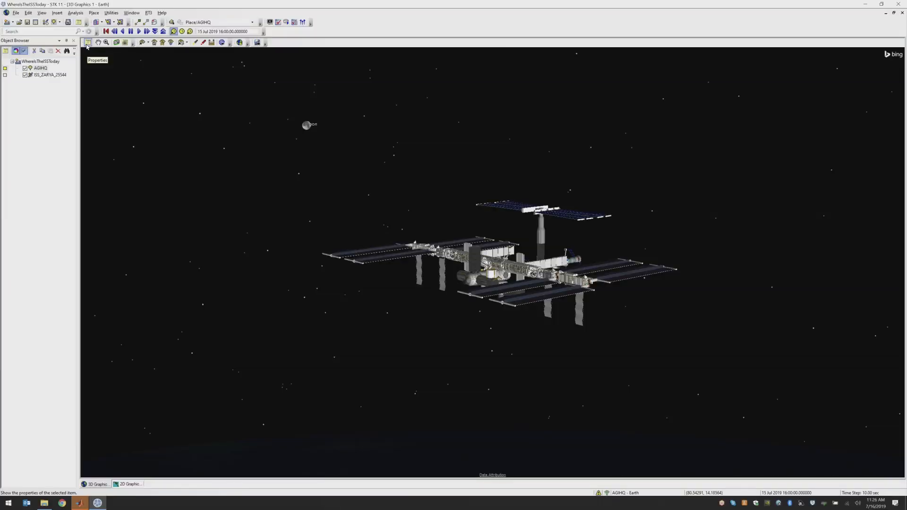
left_click(87, 42)
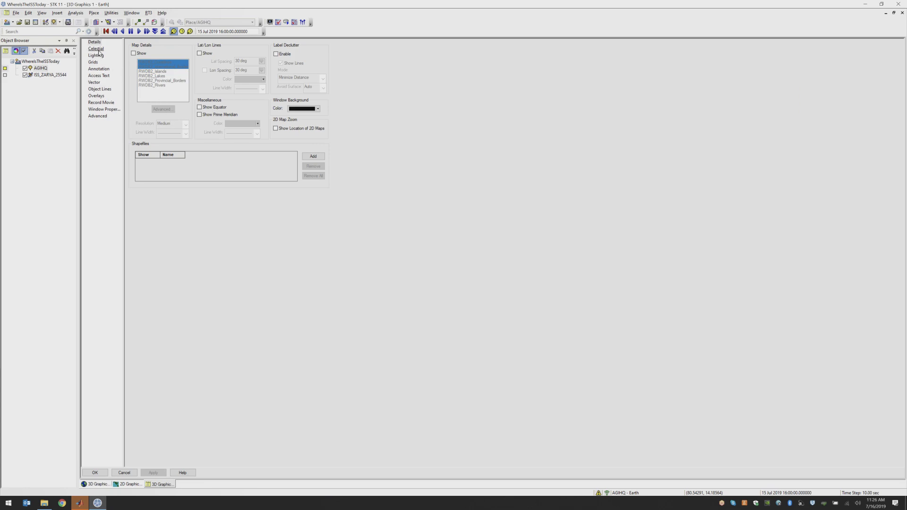
left_click(96, 48)
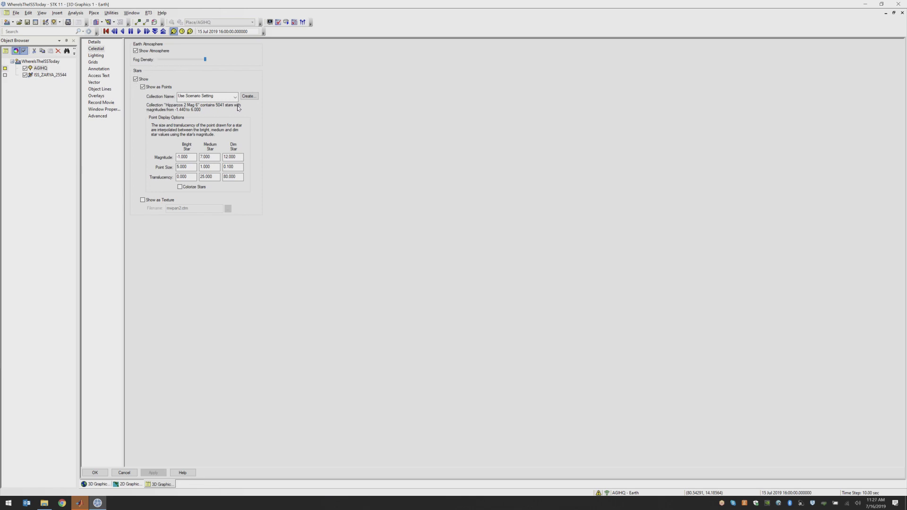
mouse_move(229, 151)
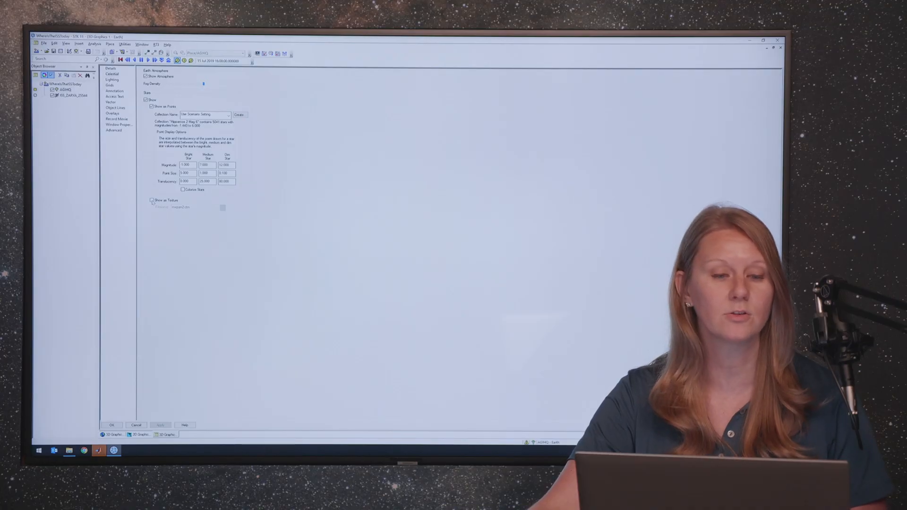
left_click(151, 200)
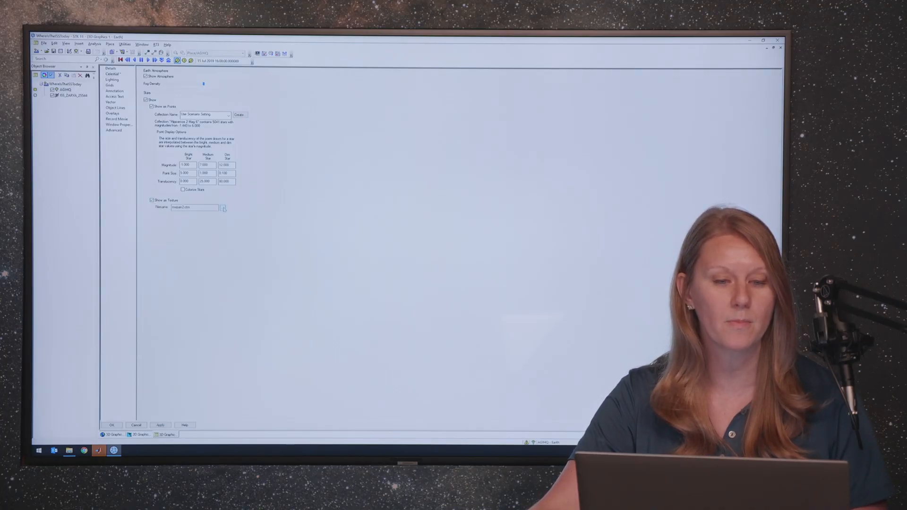
Step: Select mwpan2.ctm from the STK Celestial Imagery folder as the star texture file
left_click(222, 208)
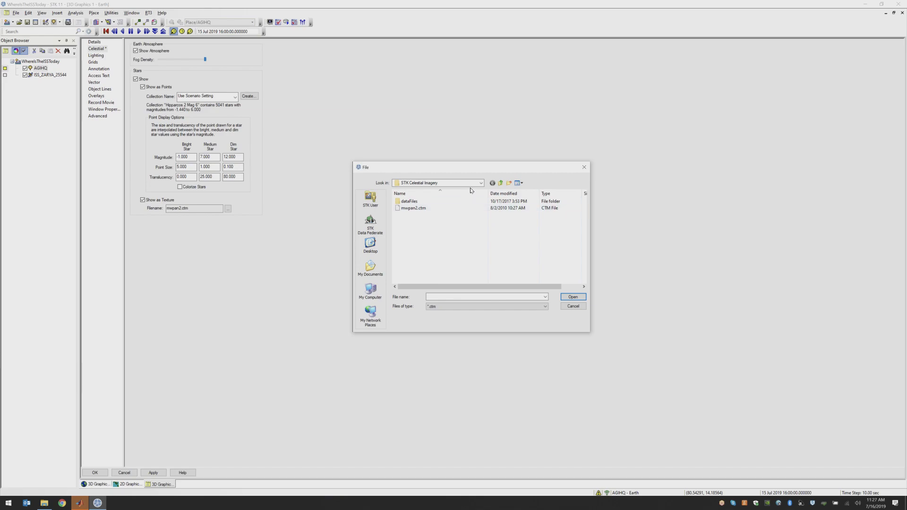
left_click(480, 183)
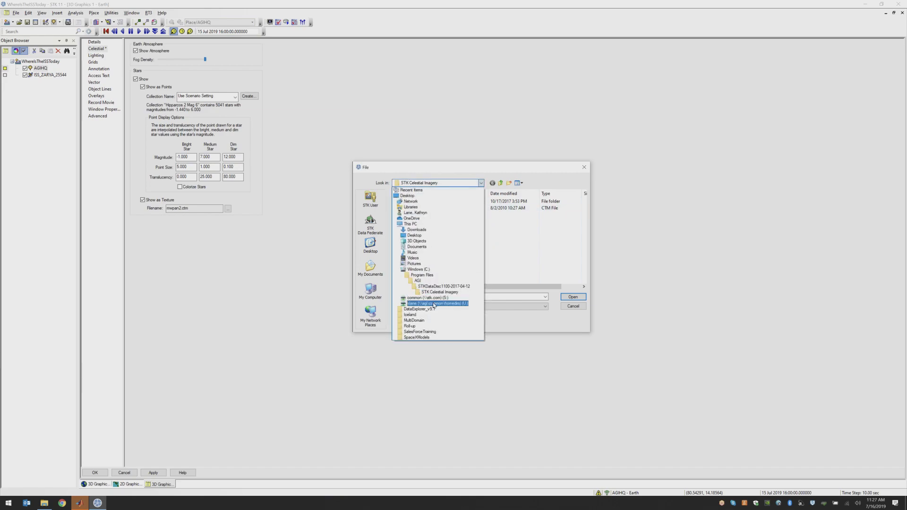
left_click(439, 292)
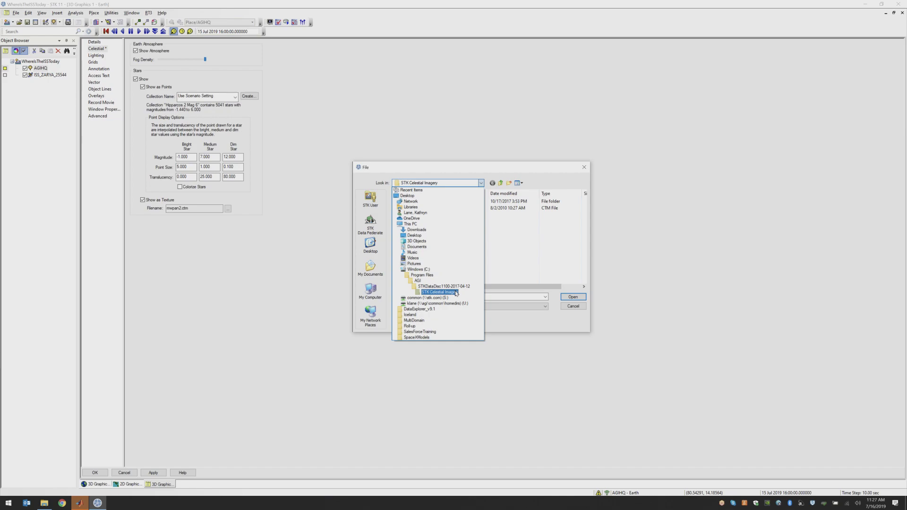
left_click(438, 292)
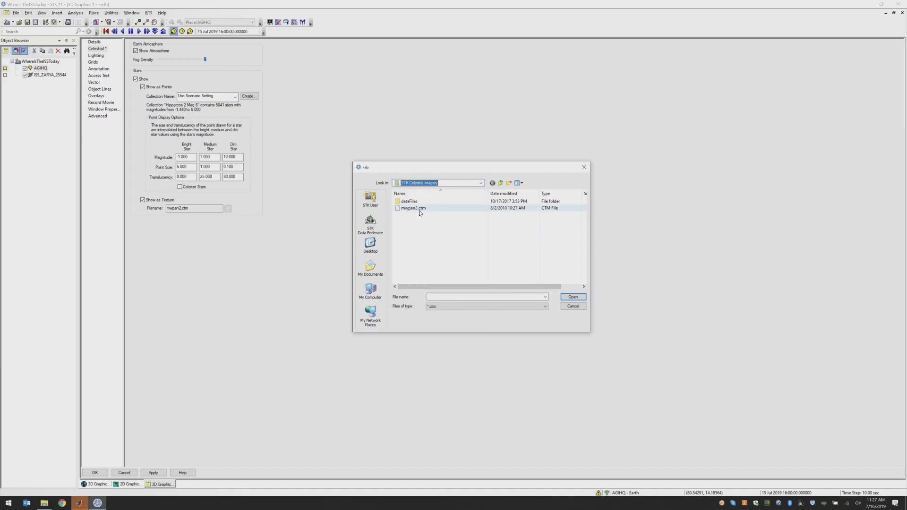
left_click(413, 208)
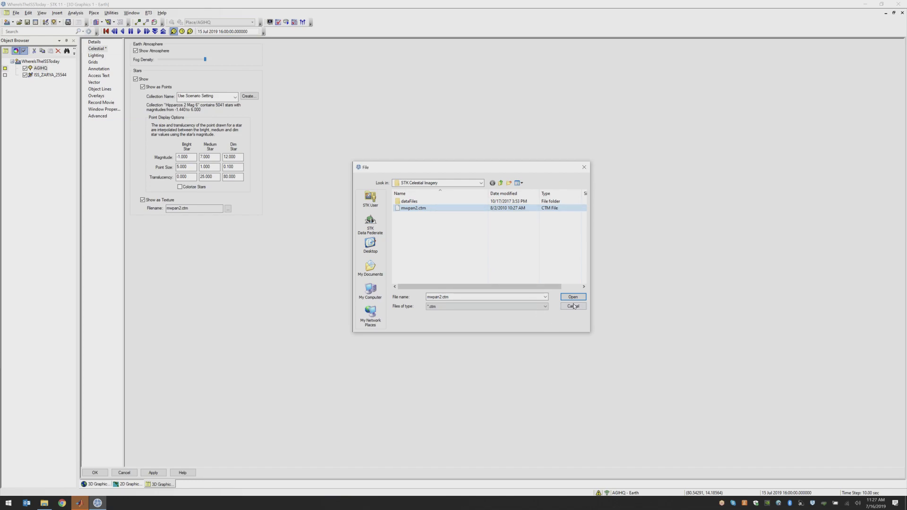
left_click(573, 306)
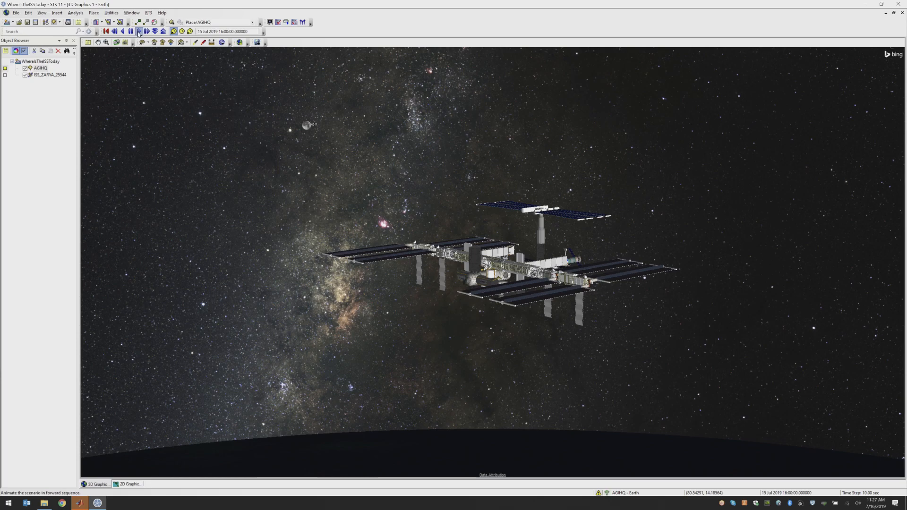
Step: Start the scenario animation so the ISS moves under the star backdrop, then pause it
left_click(138, 31)
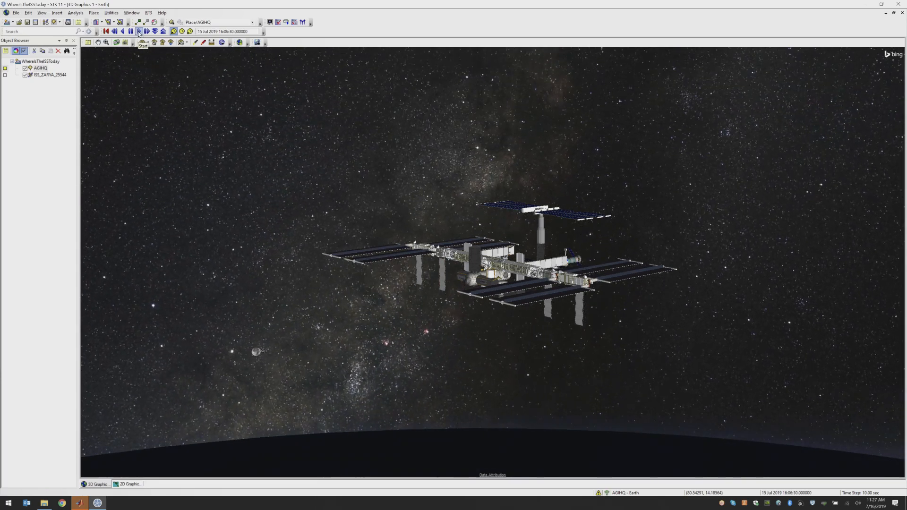
left_click(139, 32)
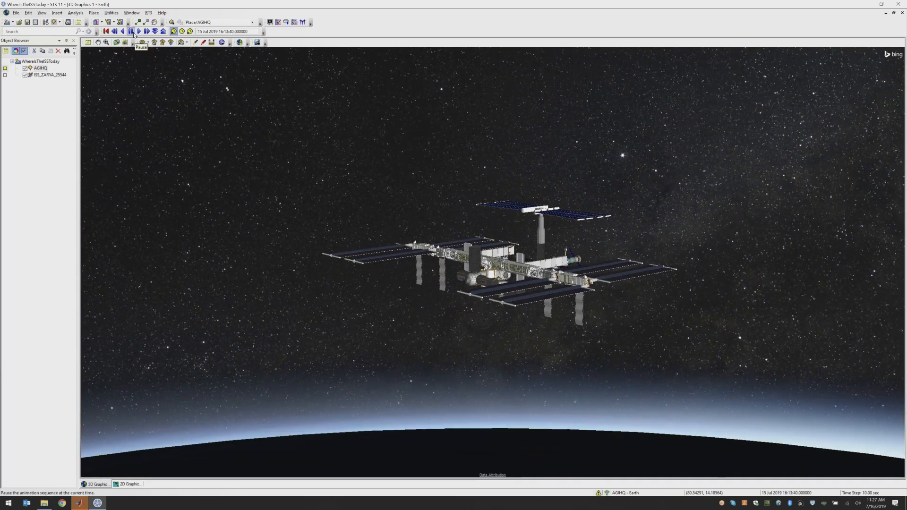